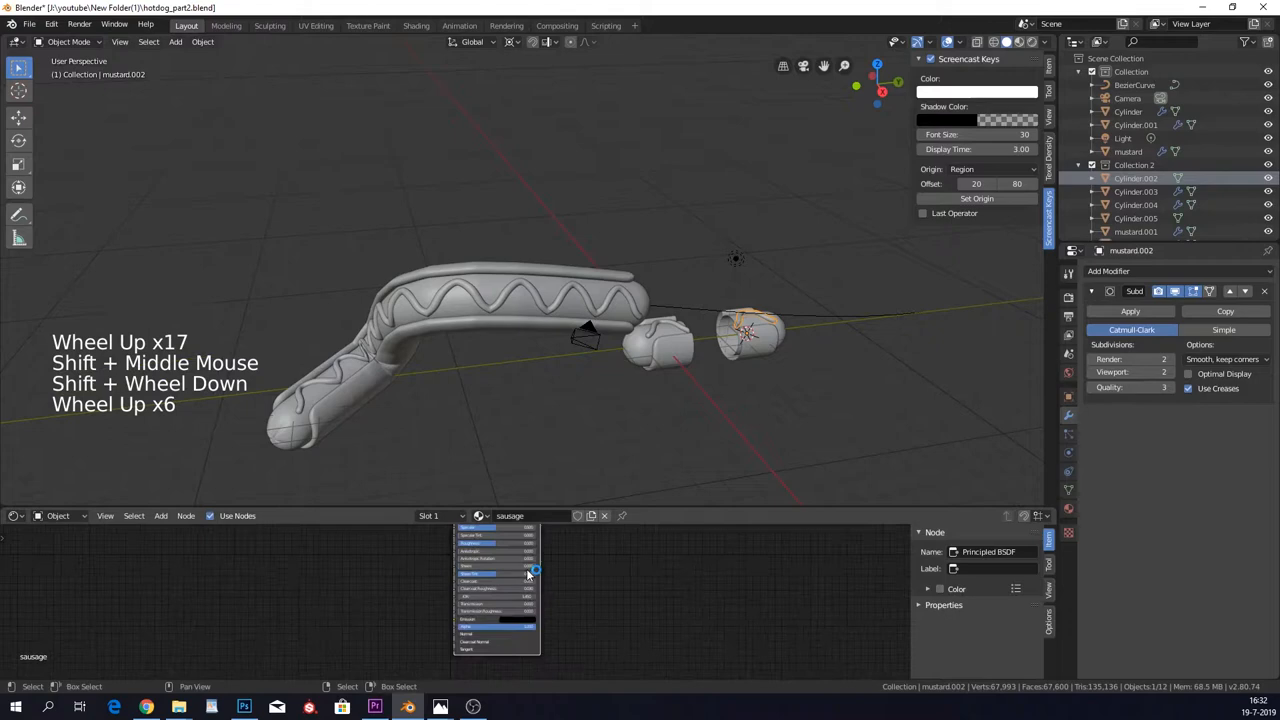
Assign the 'mustard' material to mustard.002, then select Cylinder.004 to edit its Material.001.
left_click(450, 516)
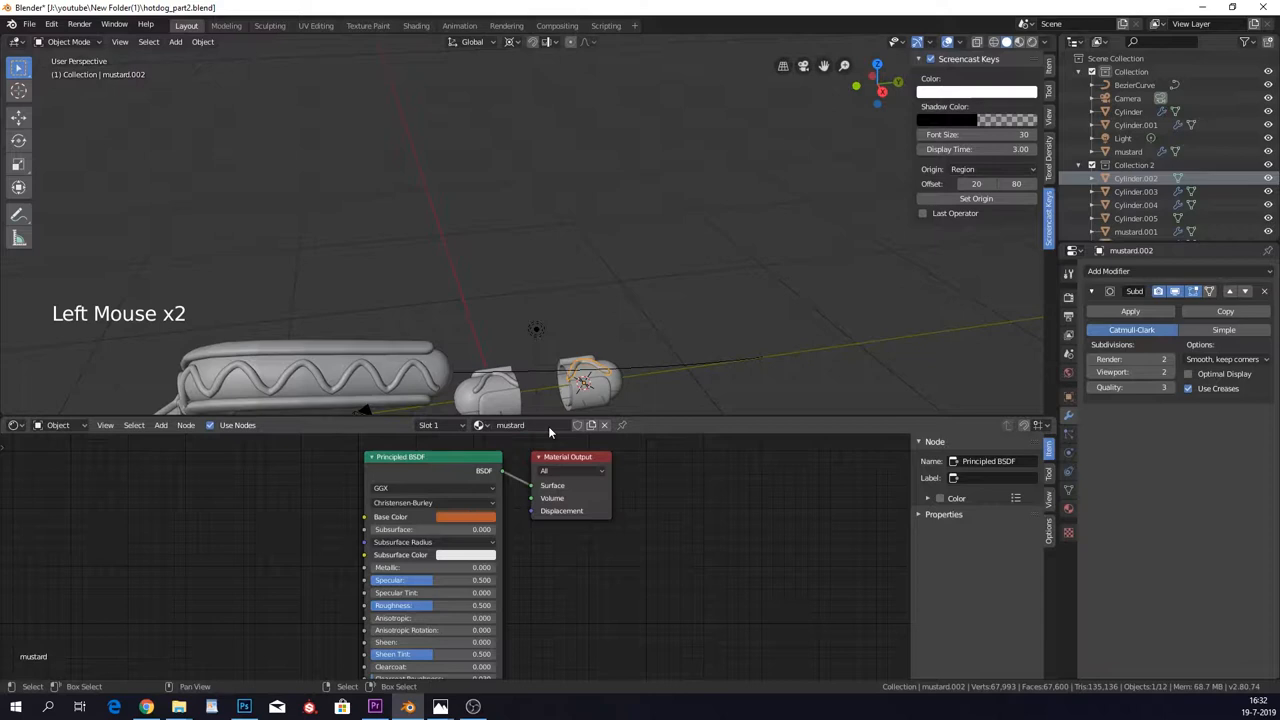
left_click(460, 516)
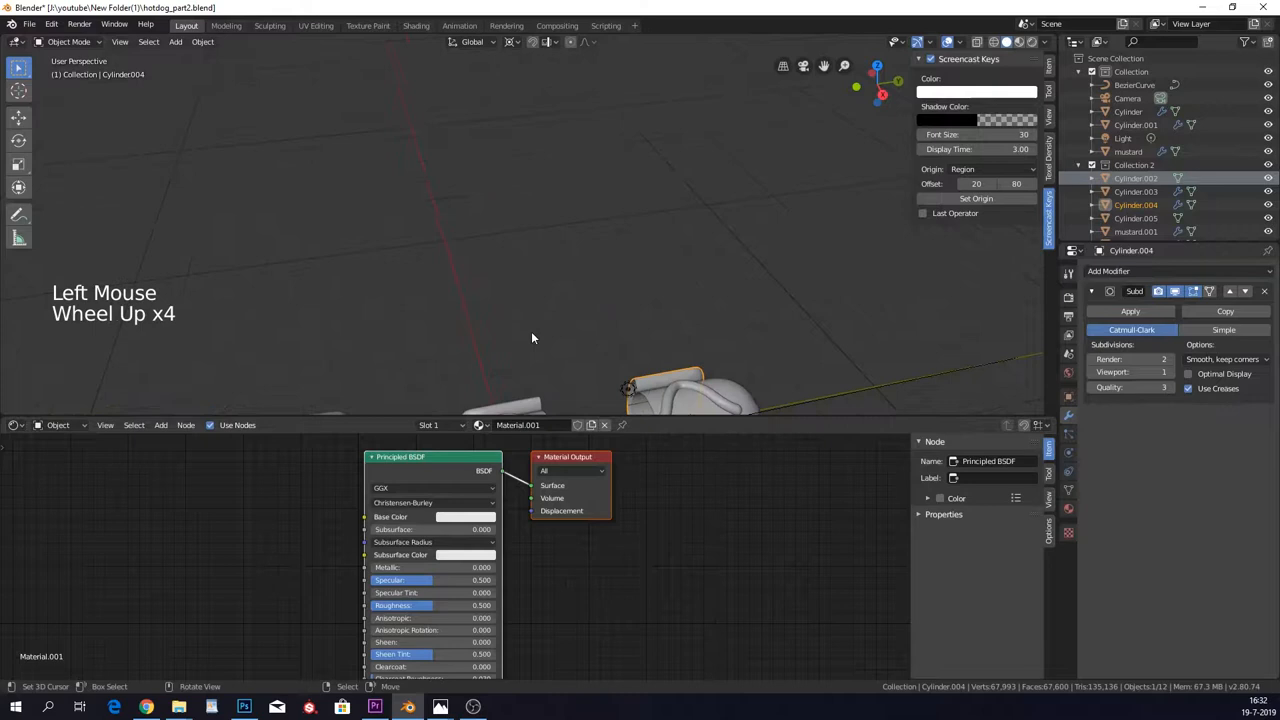
Select the bun cylinder and give Material.001 a toasted tan Base Color.
left_click(460, 516)
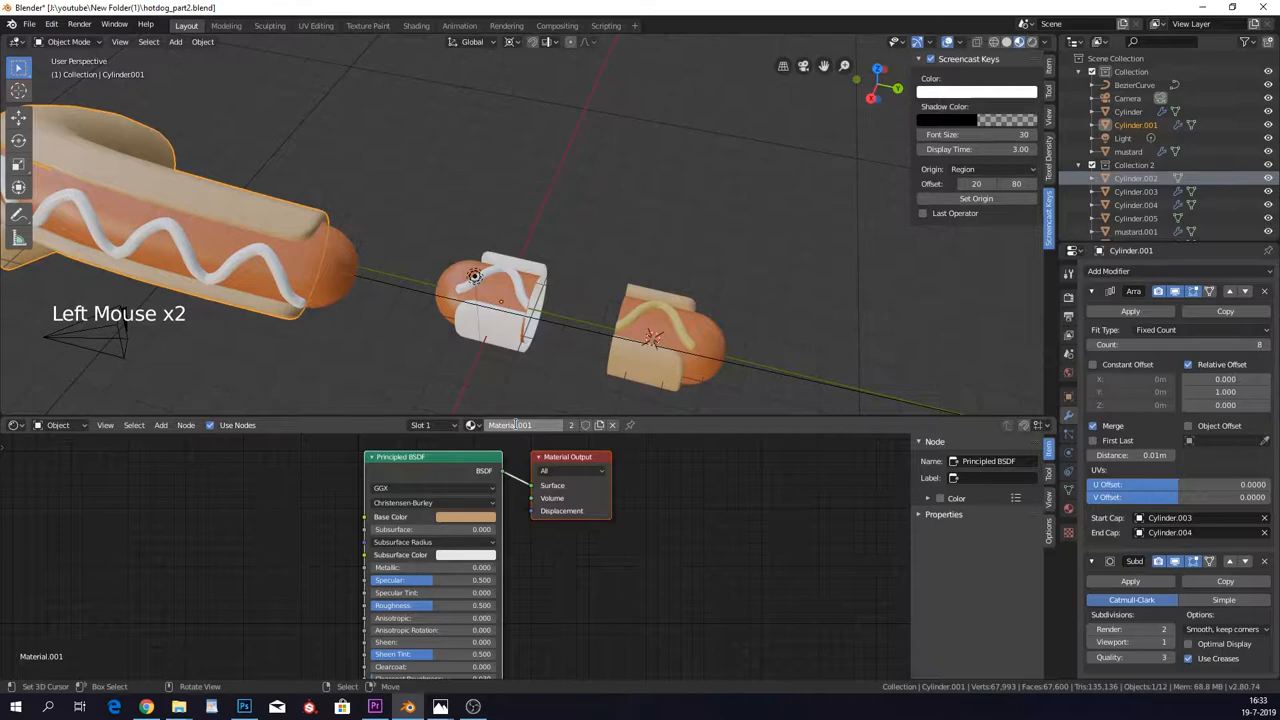
Rename the bun's Material.001 to 'bread'.
left_click(1124, 152)
type("bread")
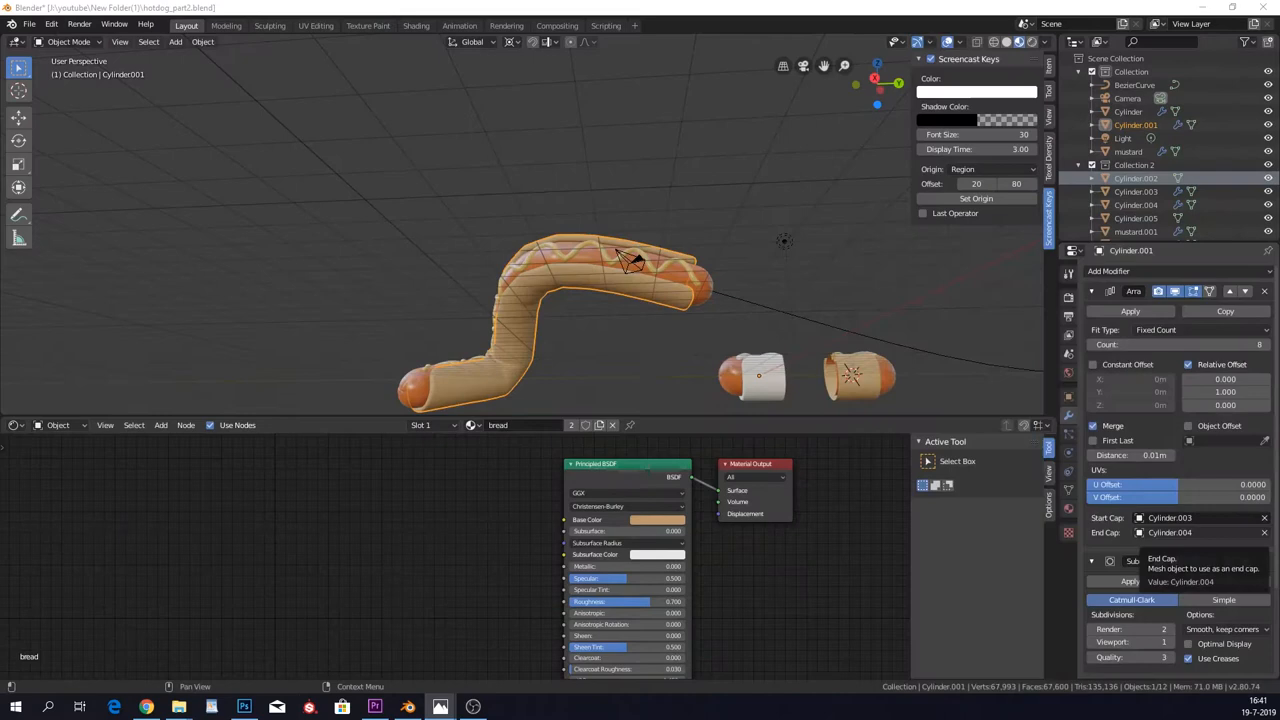
Add a ColorRamp node and feed its Color into the bread Principled BSDF Base Color.
key("shift+a")
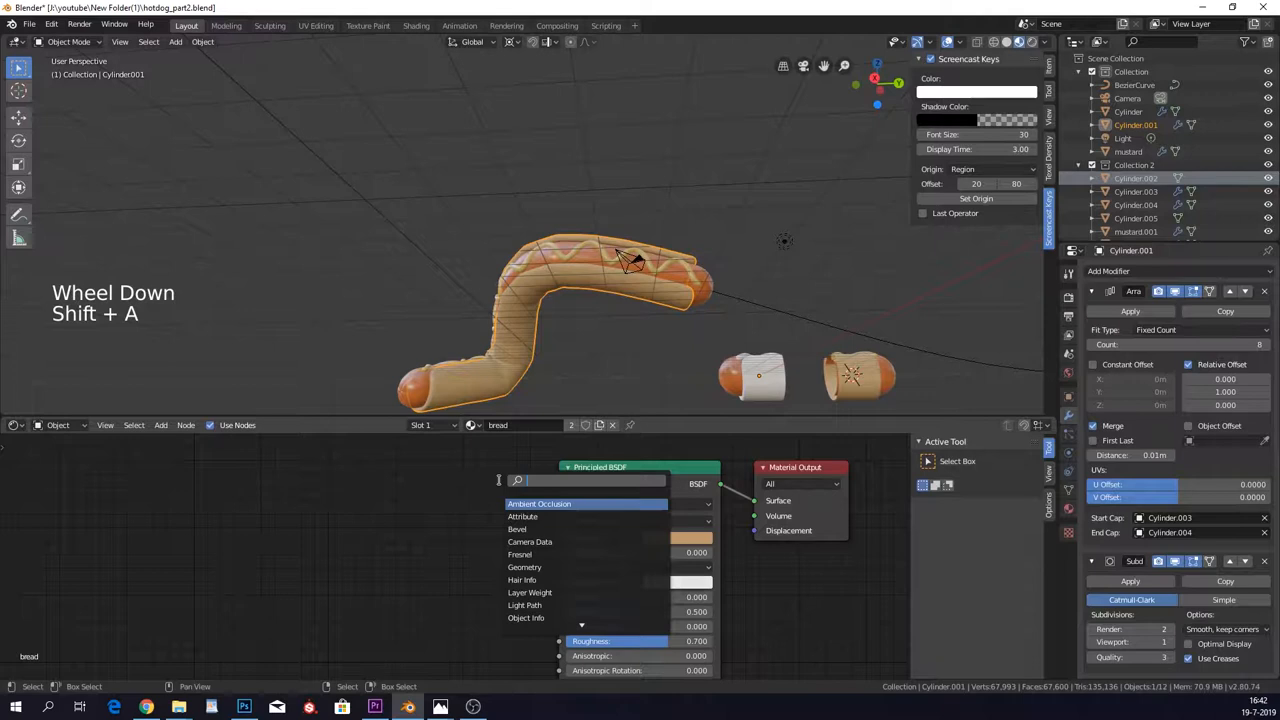
left_click(538, 504)
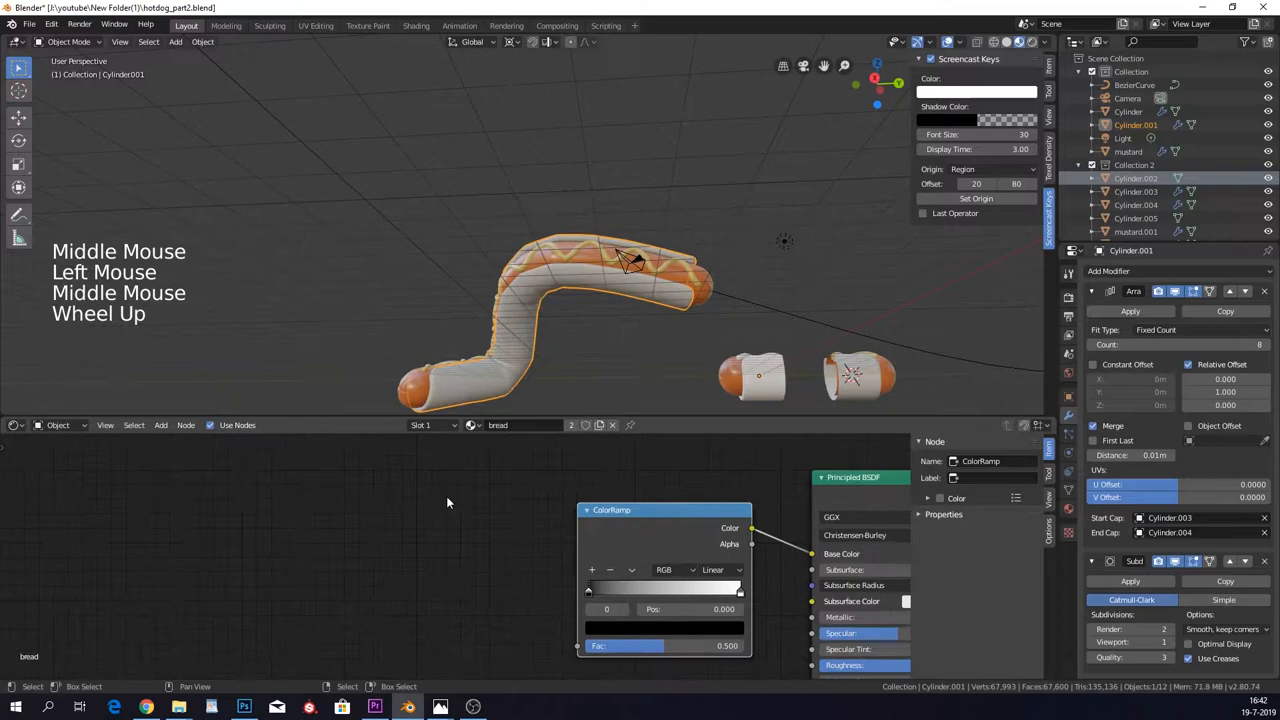
Add Texture Coordinate, Mapping and Separate XYZ nodes driving tan-shaded ColorRamps for the bun gradient.
key("shift+a")
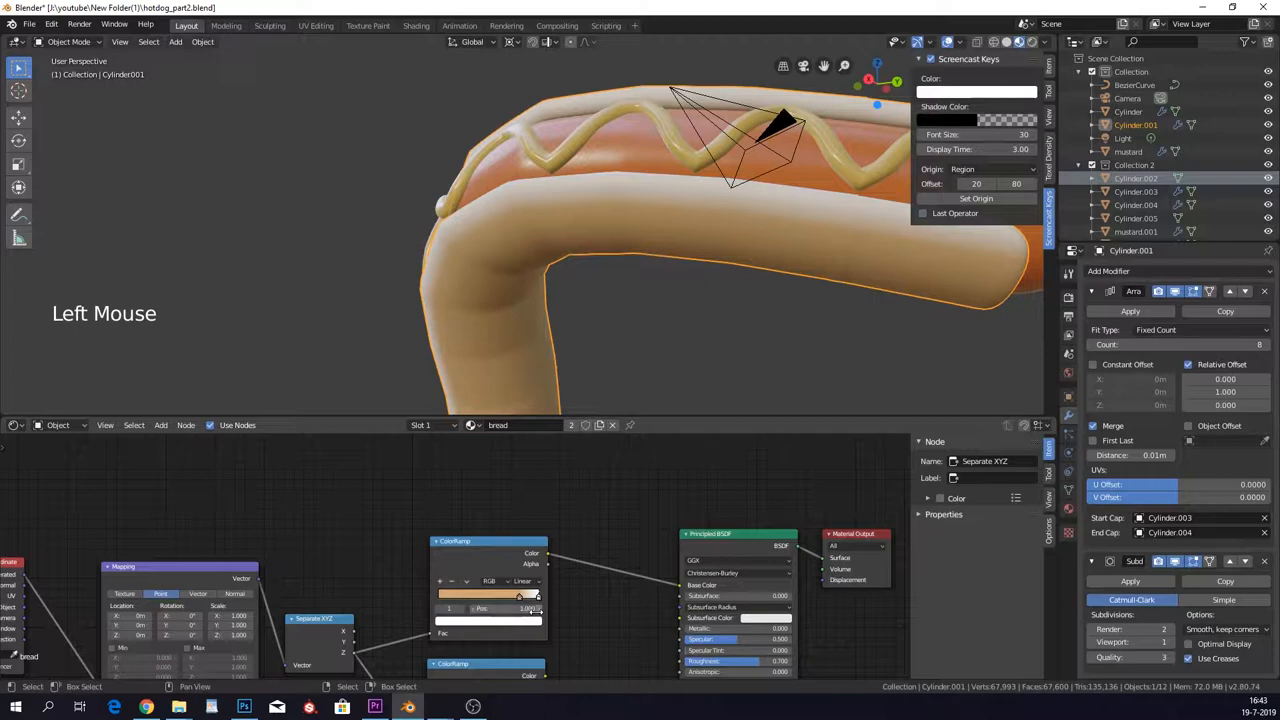
Route a Noise Texture through Mix and Bump into the bread BSDF Normal for a porous surface.
scroll("down", 3)
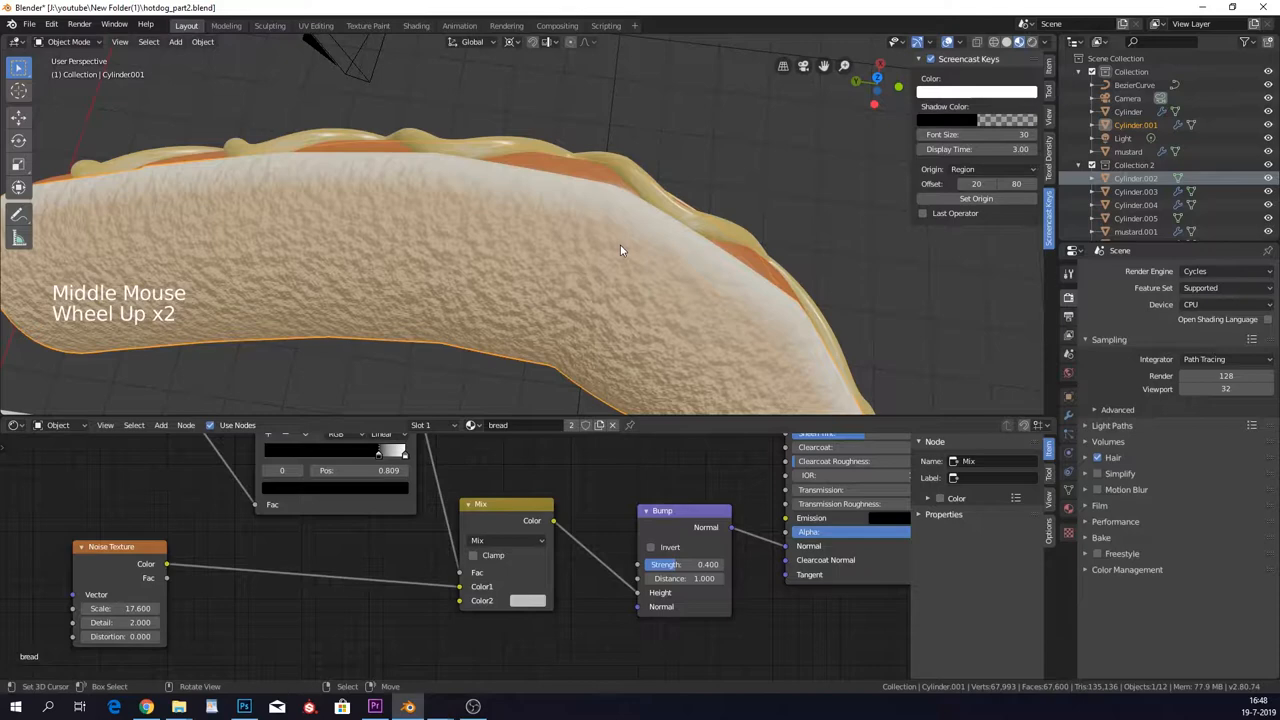
left_click(528, 600)
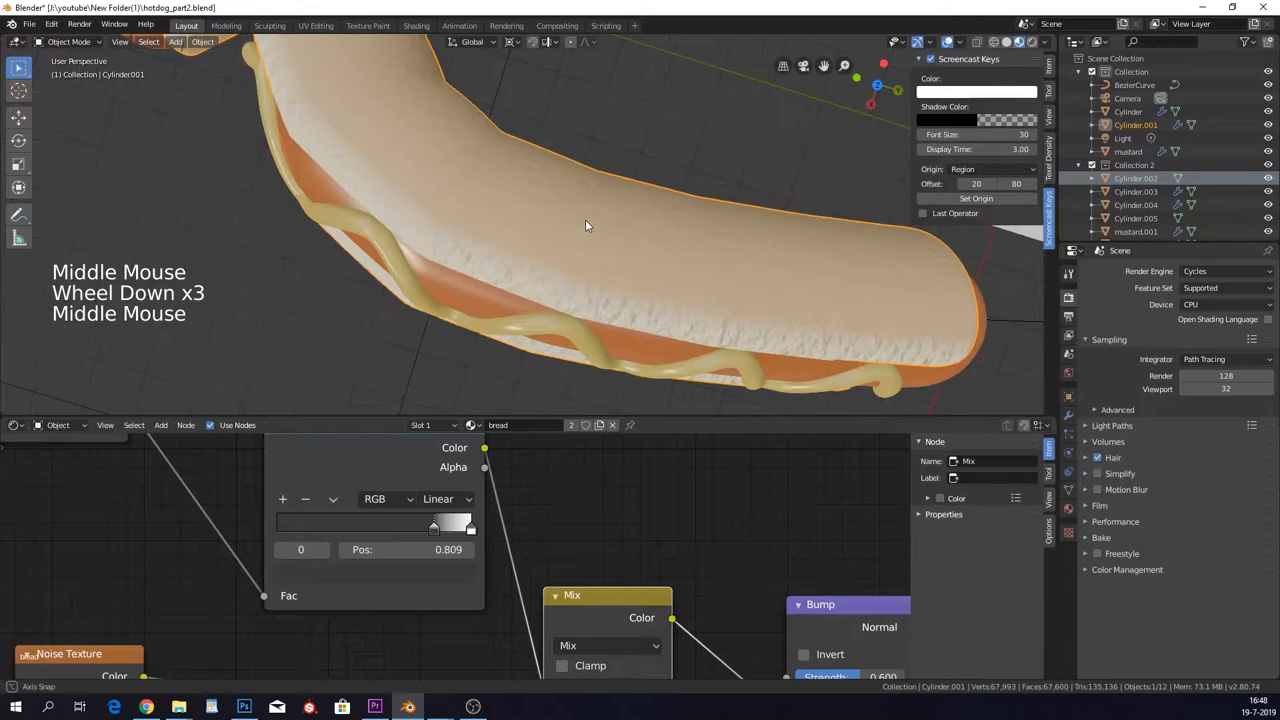
Insert a ColorRamp after the noise and tune its stops to soften the bread bump.
scroll("down", 3)
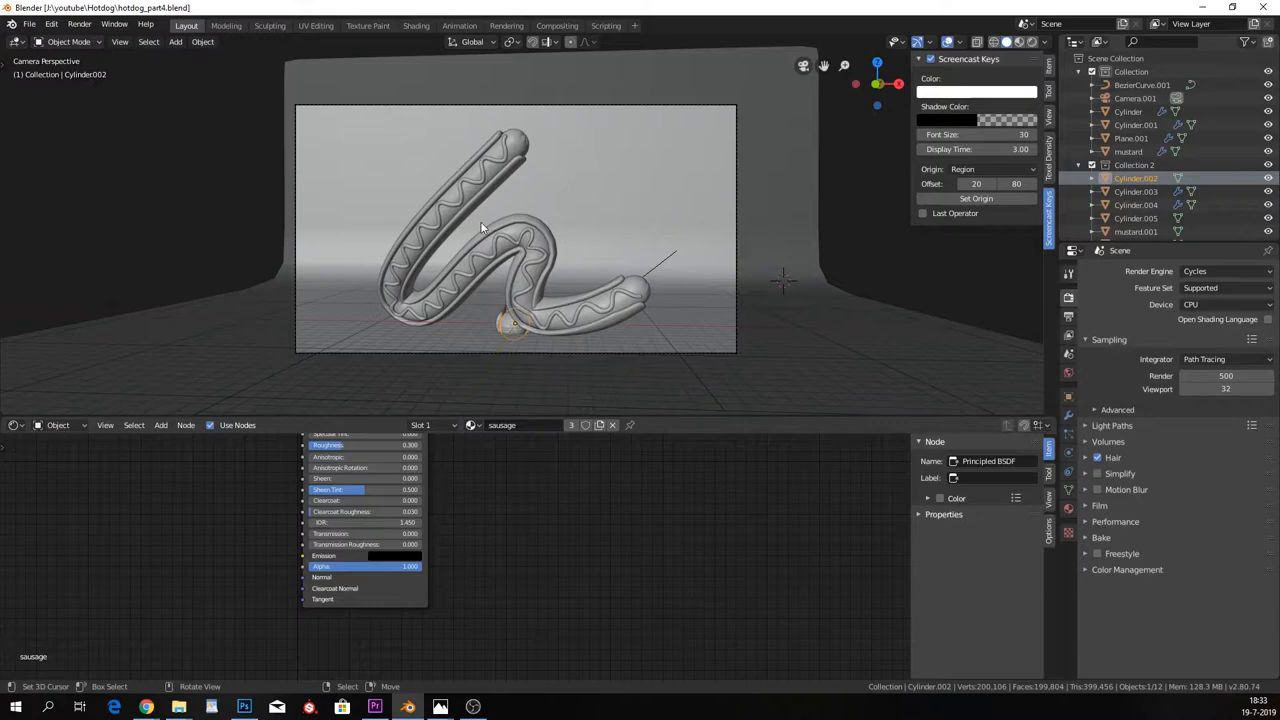
View through the camera with rendered shading and select the sausage to edit its material.
scroll("down", 3)
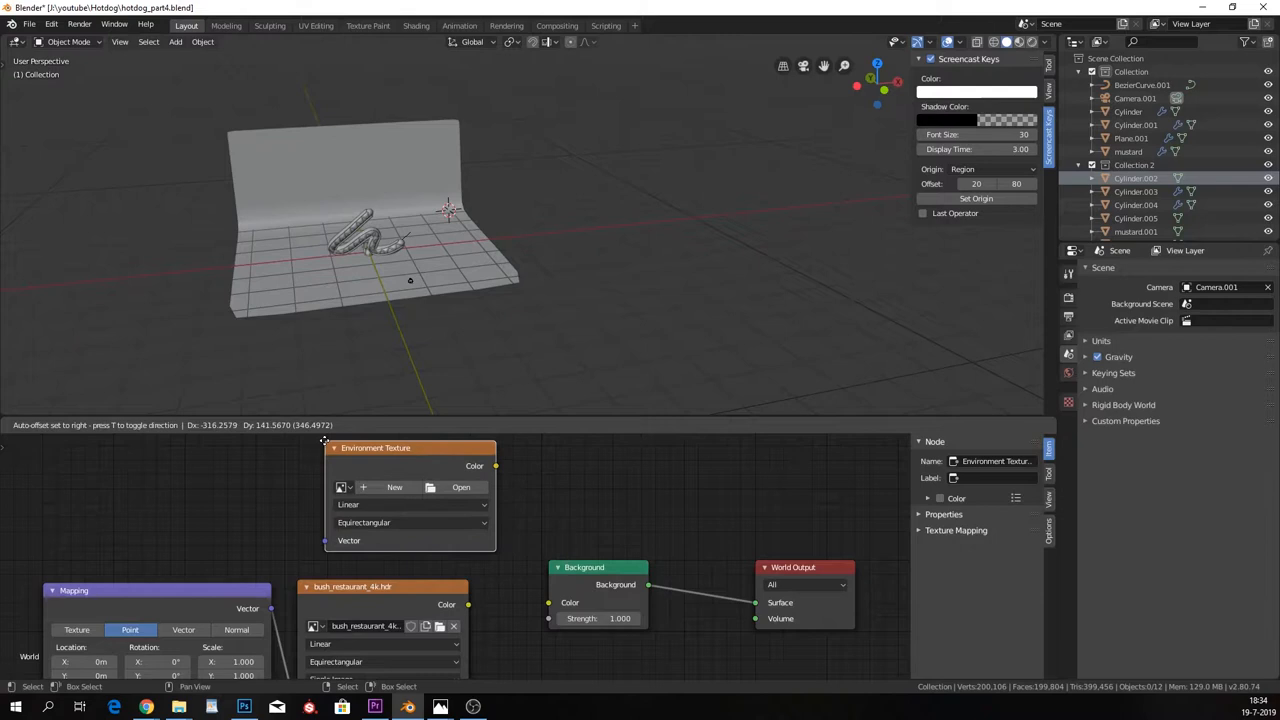
Load bush_restaurant_4k.hdr into an Environment Texture with Mapping and connect it to the world Background.
left_click(460, 488)
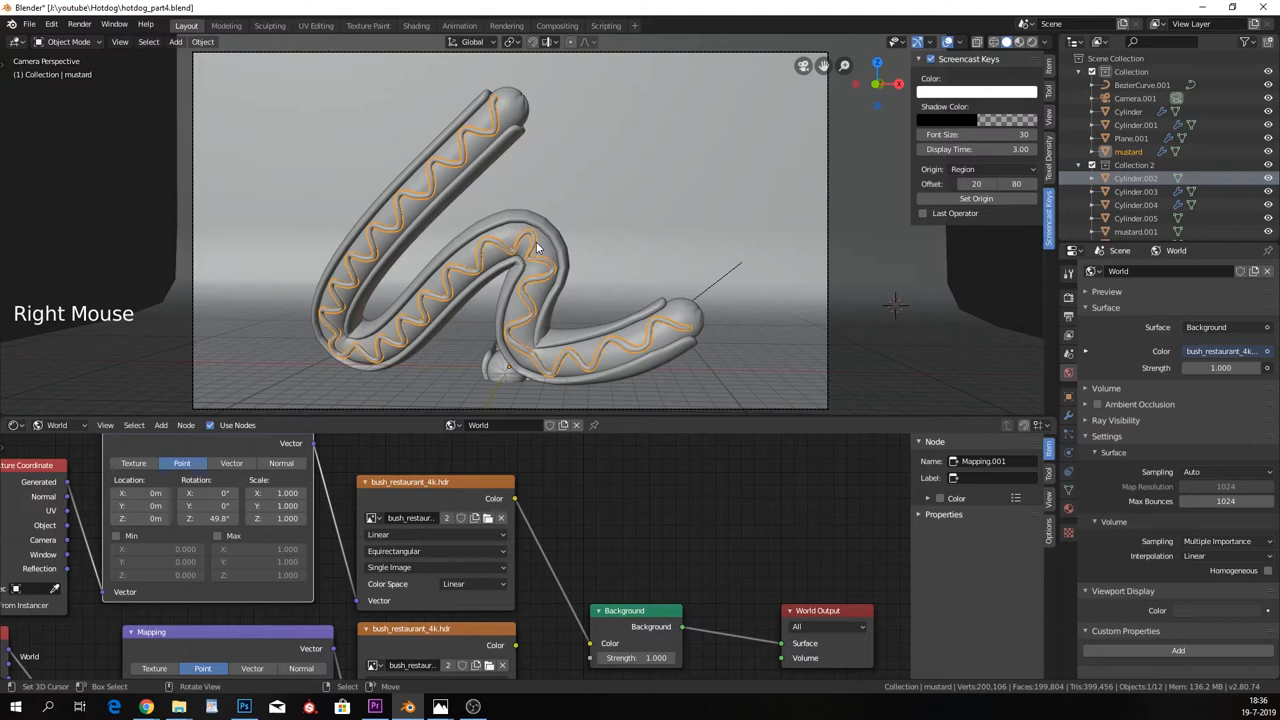
mouse_move(616, 68)
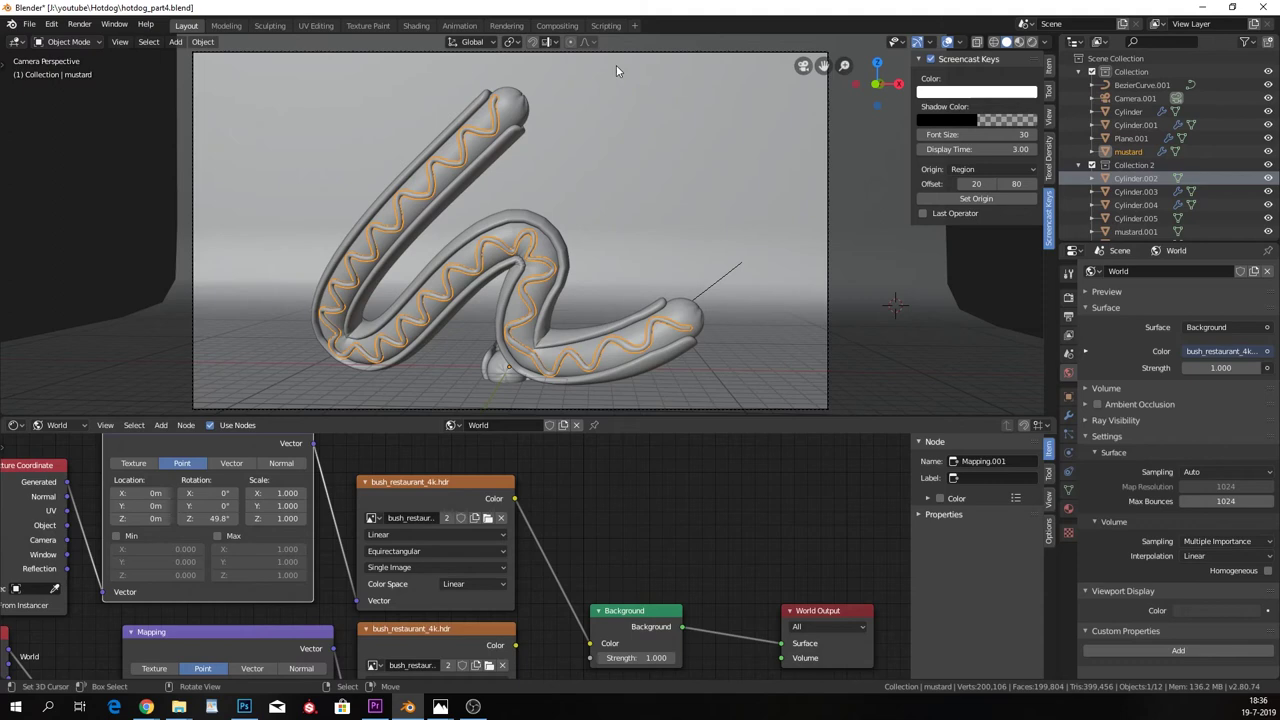
mouse_move(618, 264)
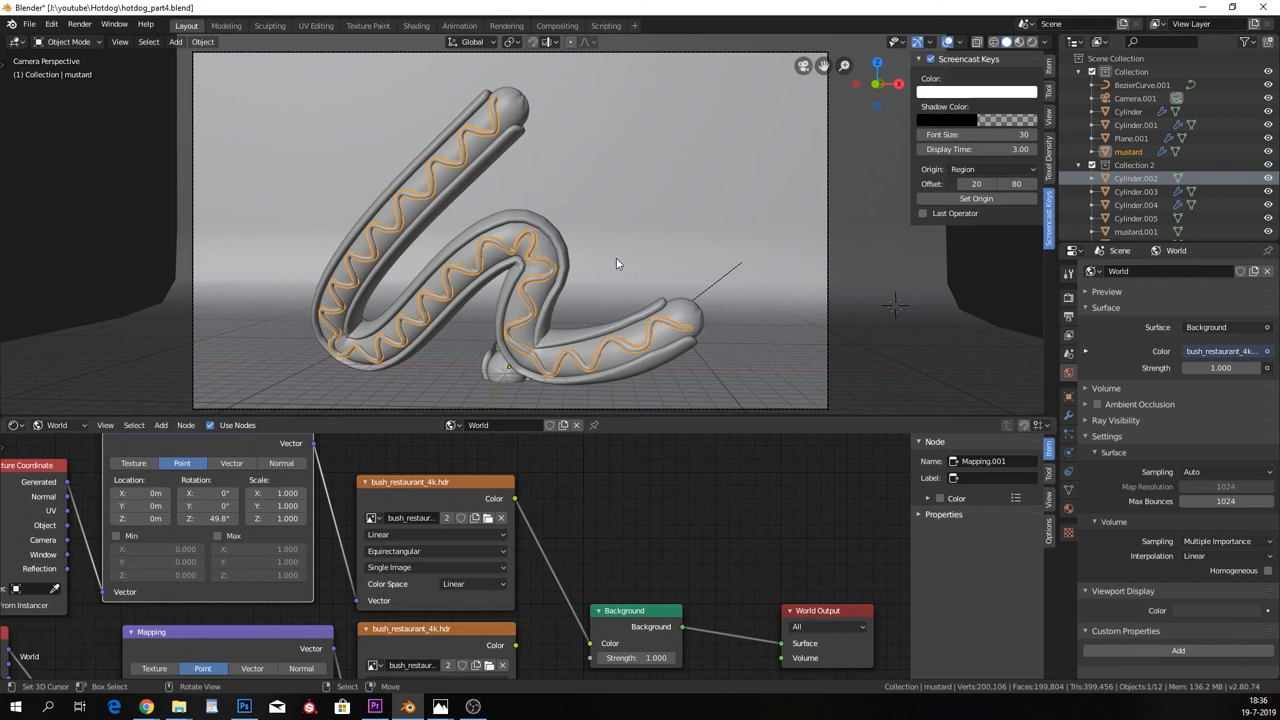